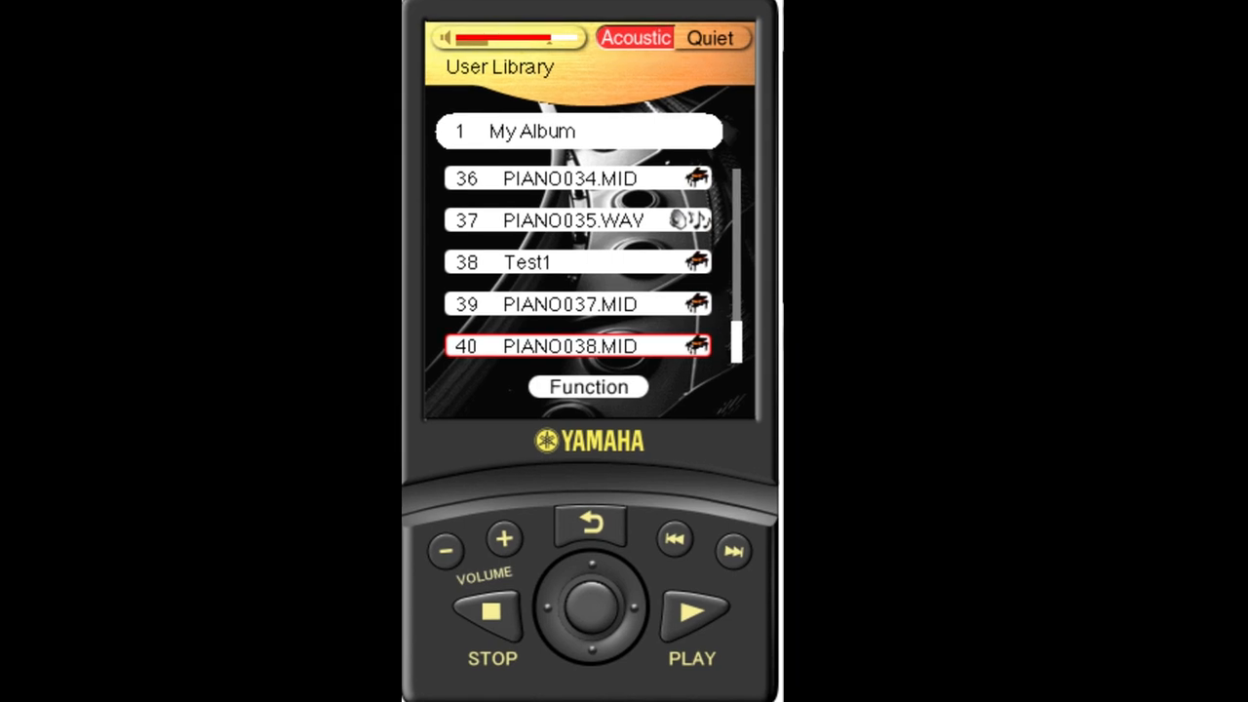
- Select PIANO038.MID in the User Library and bring up its Song Menu with CopySong
{"action": "left_click", "coordinate": [588, 387]}
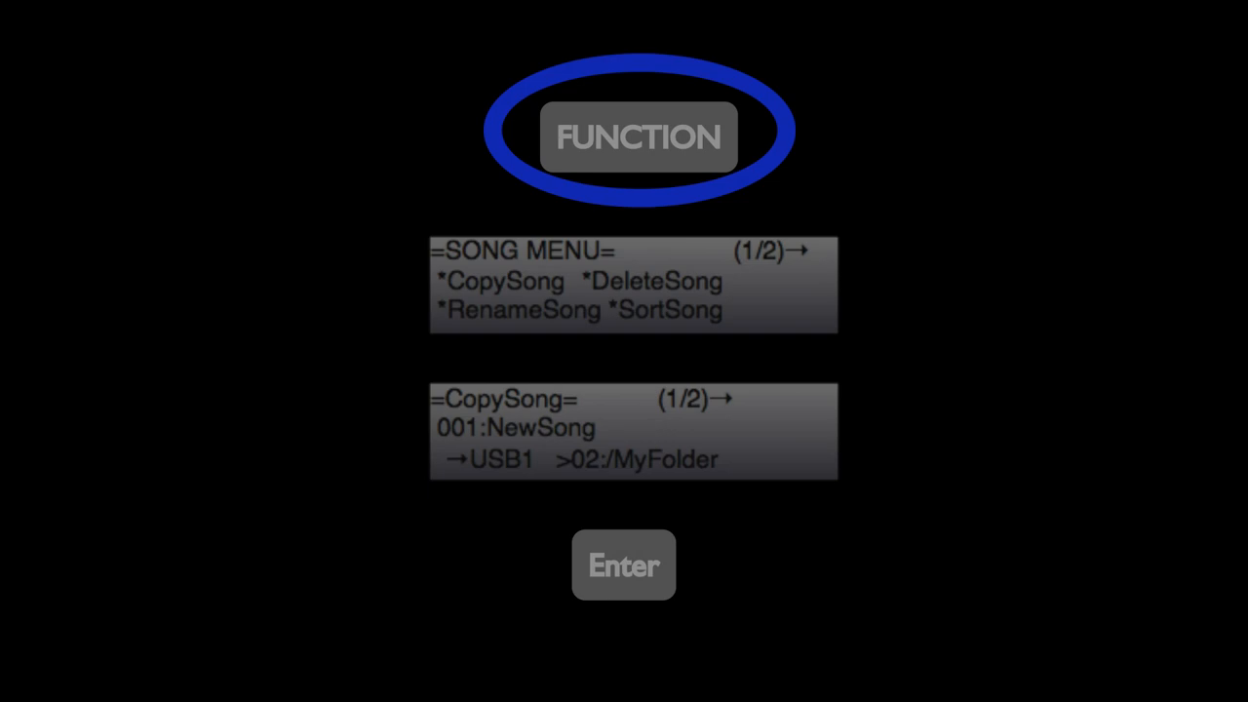
- Confirm CopySong with USB1 as the destination
{"action": "left_click", "coordinate": [638, 136]}
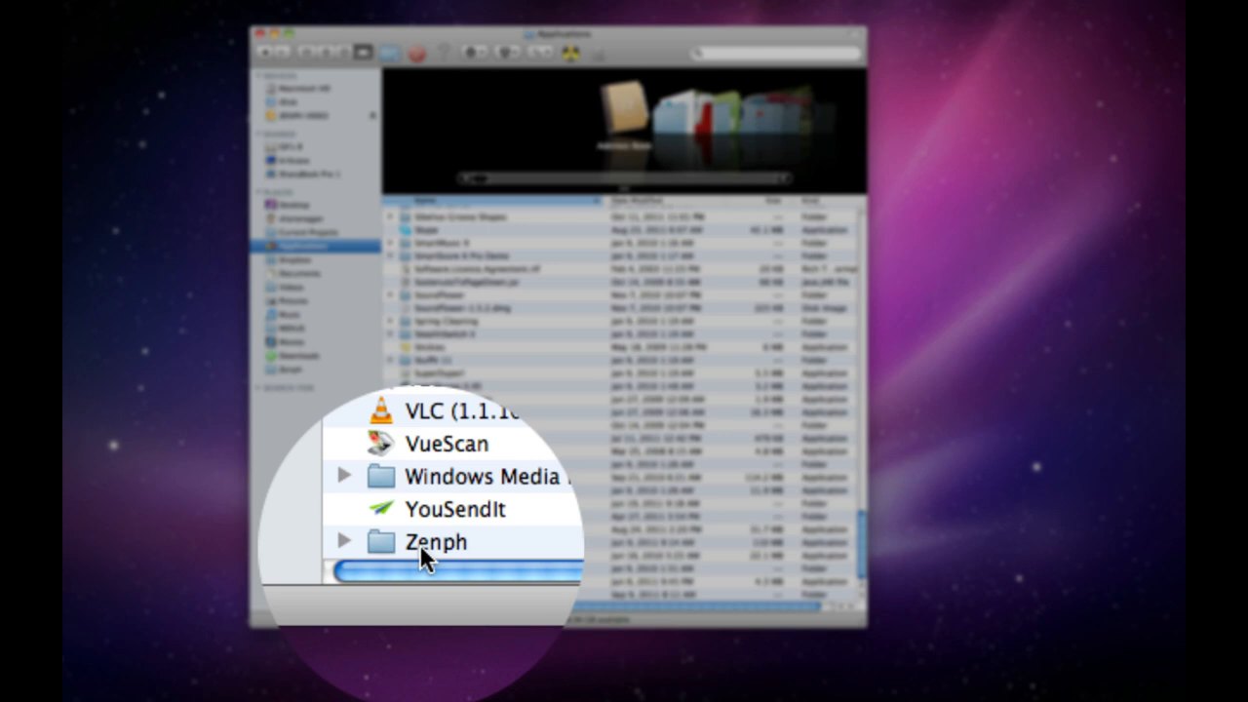
- Open the Zenph folder in Applications and launch RePerform
{"action": "double_click", "coordinate": [436, 542]}
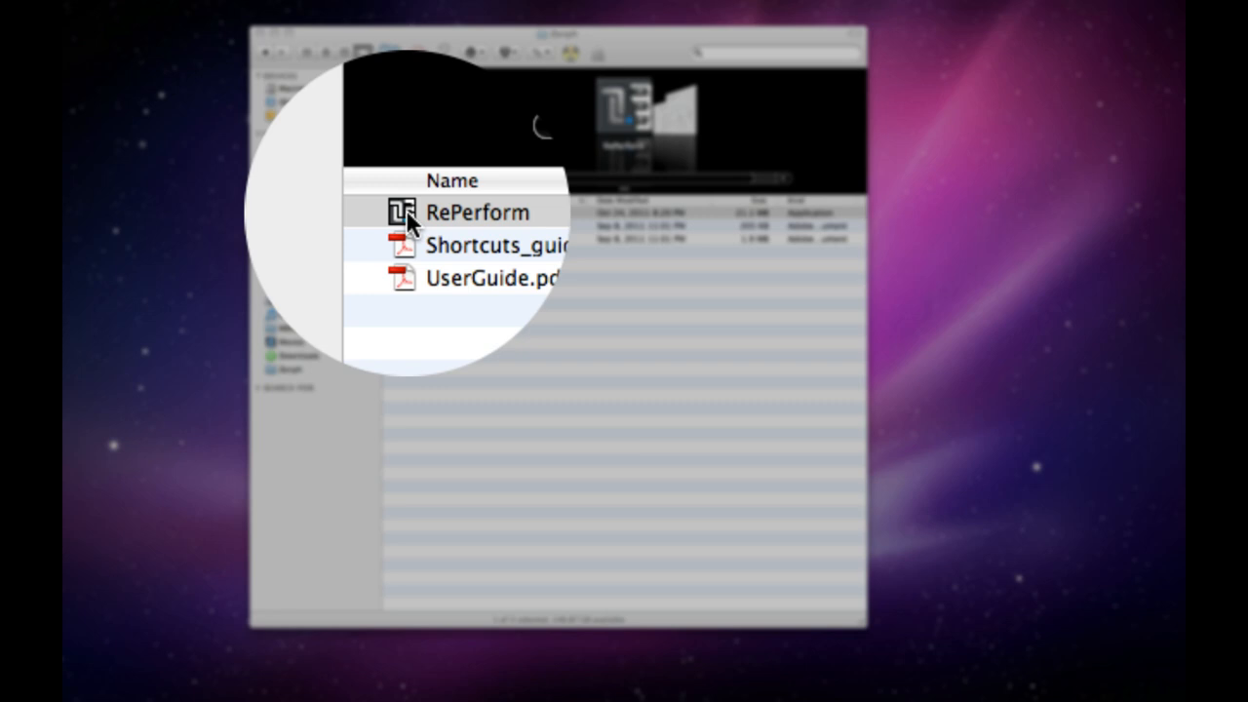
{"action": "double_click", "coordinate": [478, 212]}
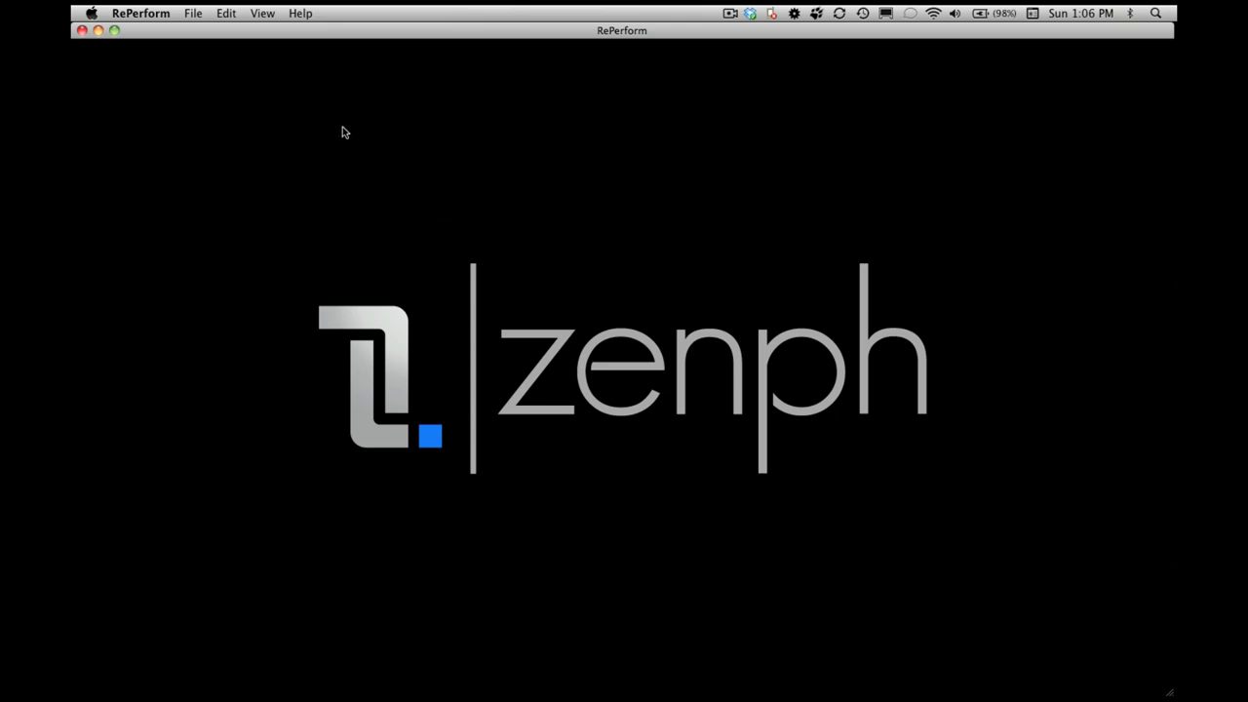
- Use File > Open to load 03_.MID from the YAMAHA drive
{"action": "left_click", "coordinate": [193, 12]}
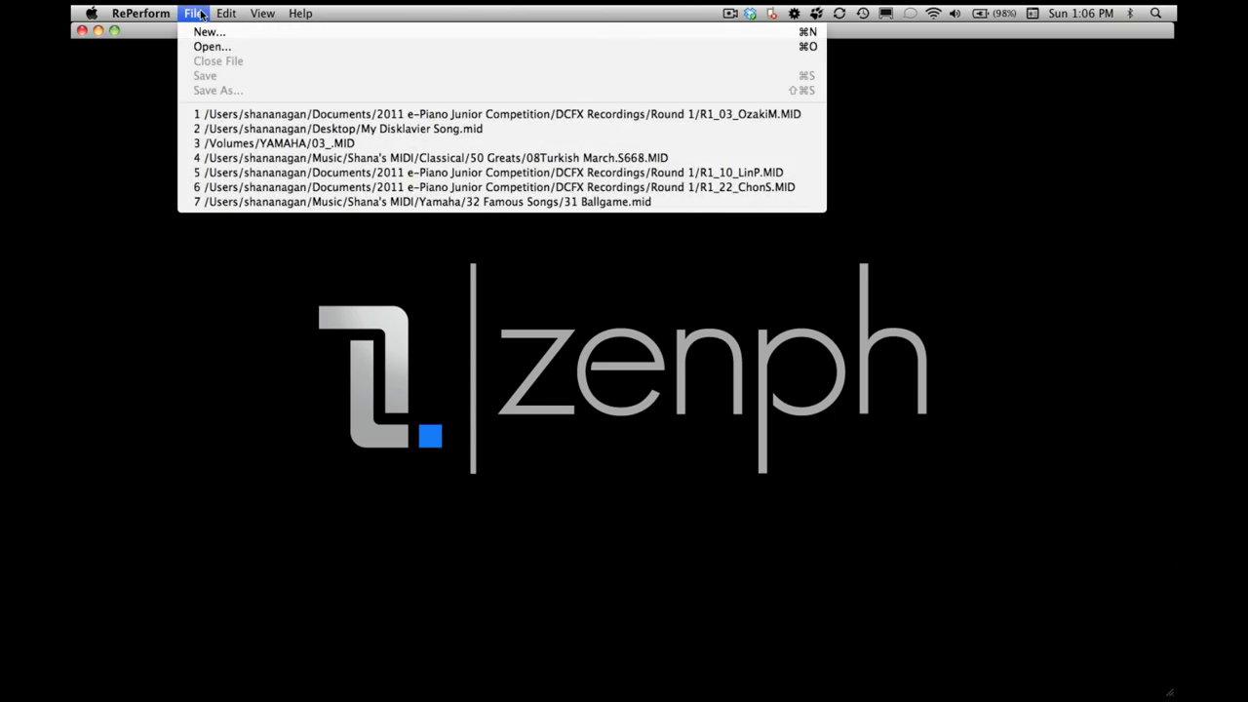
{"action": "left_click", "coordinate": [211, 46]}
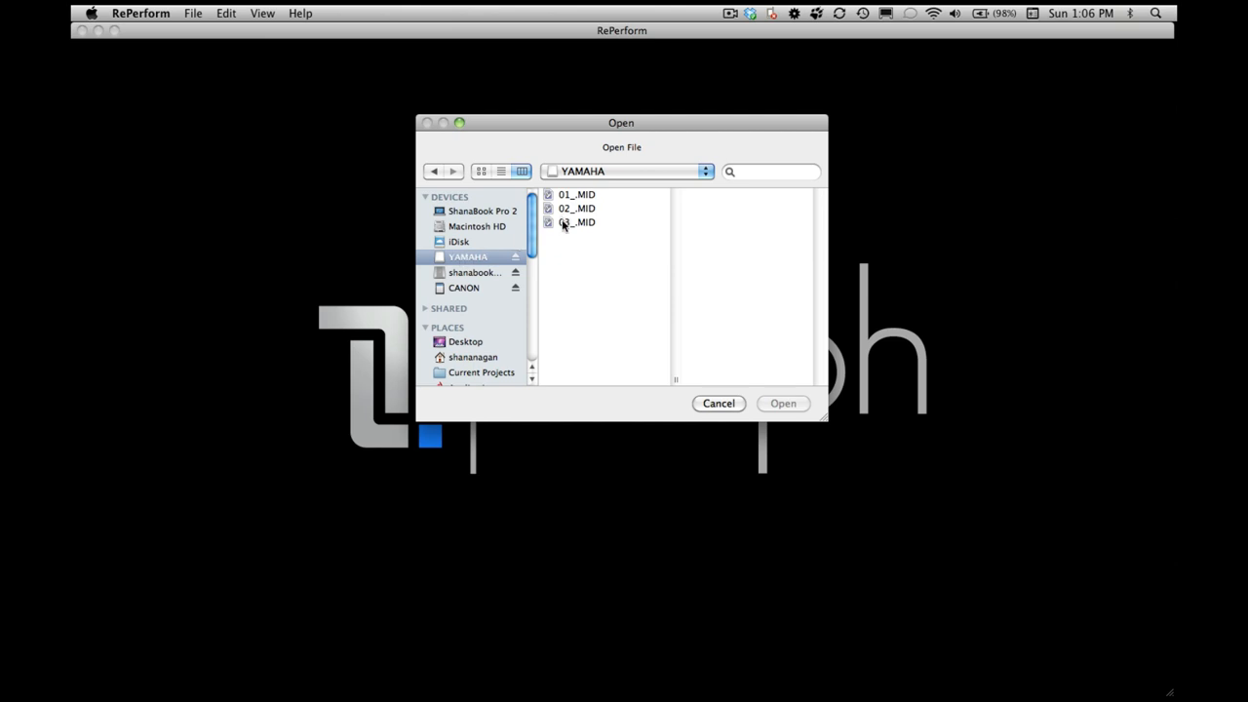
{"action": "left_click", "coordinate": [576, 222]}
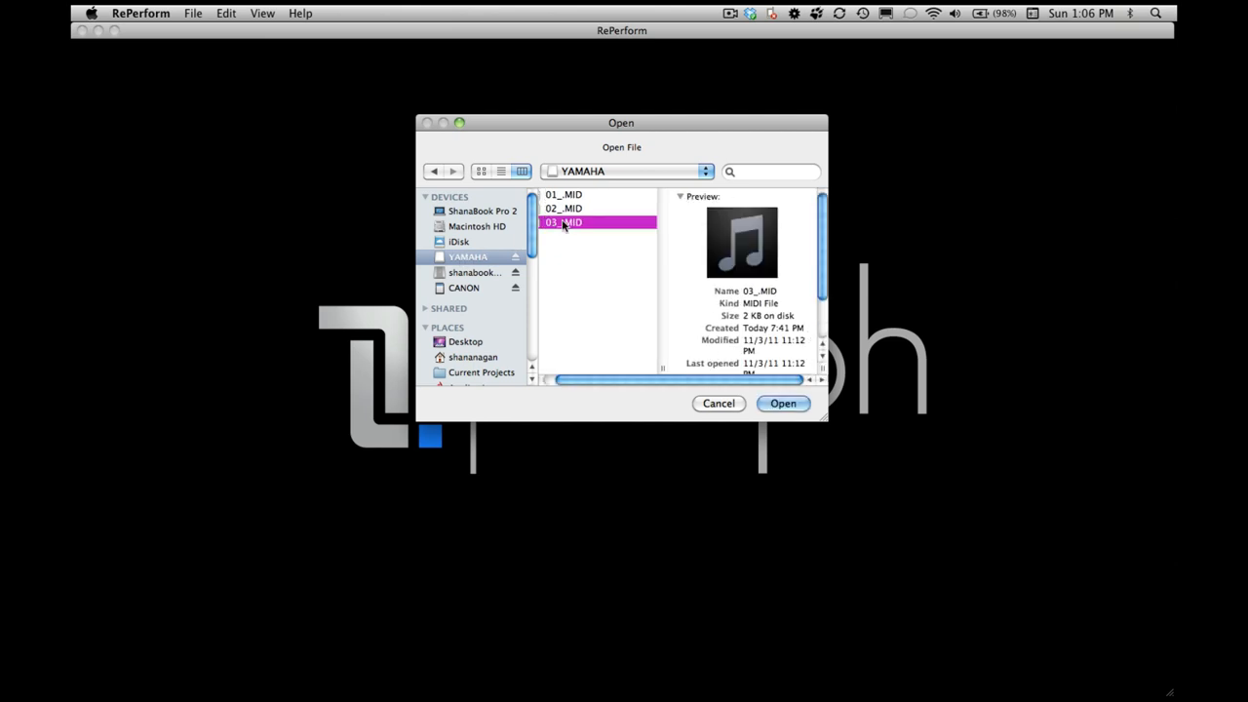
{"action": "left_click", "coordinate": [783, 403]}
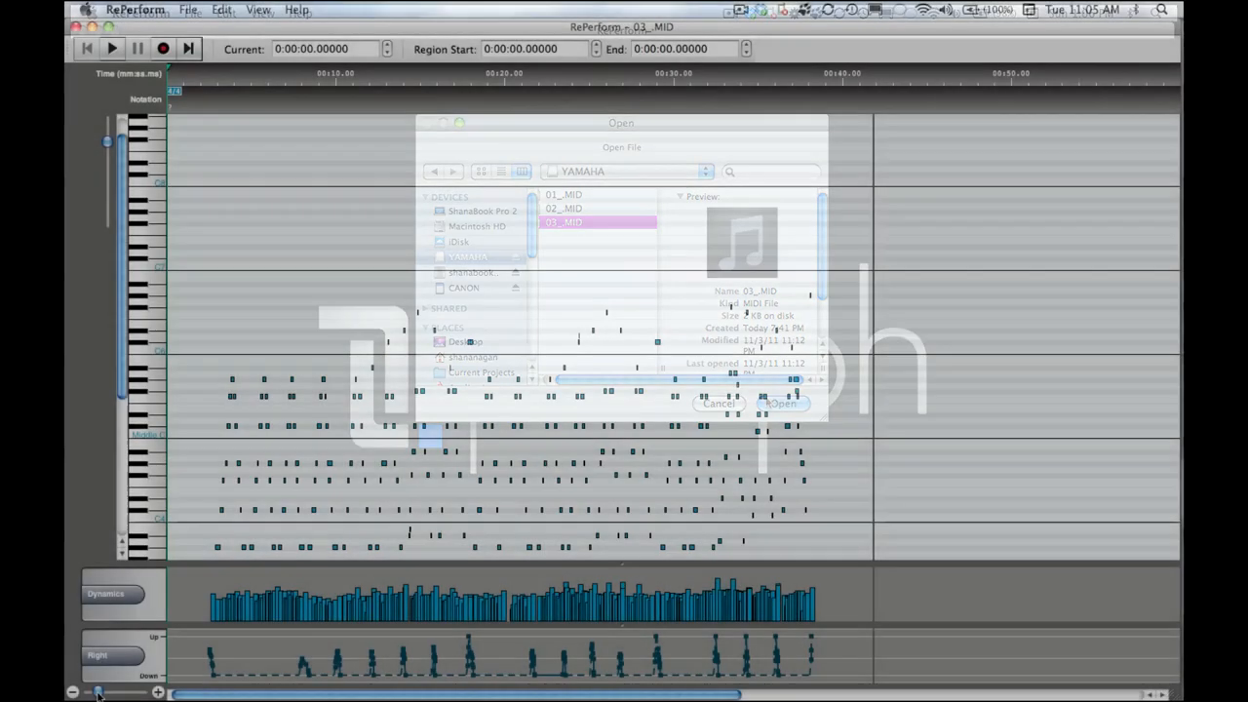
- Pick the note near the 00:05 mark in the piano roll for repositioning
{"action": "left_click", "coordinate": [781, 404]}
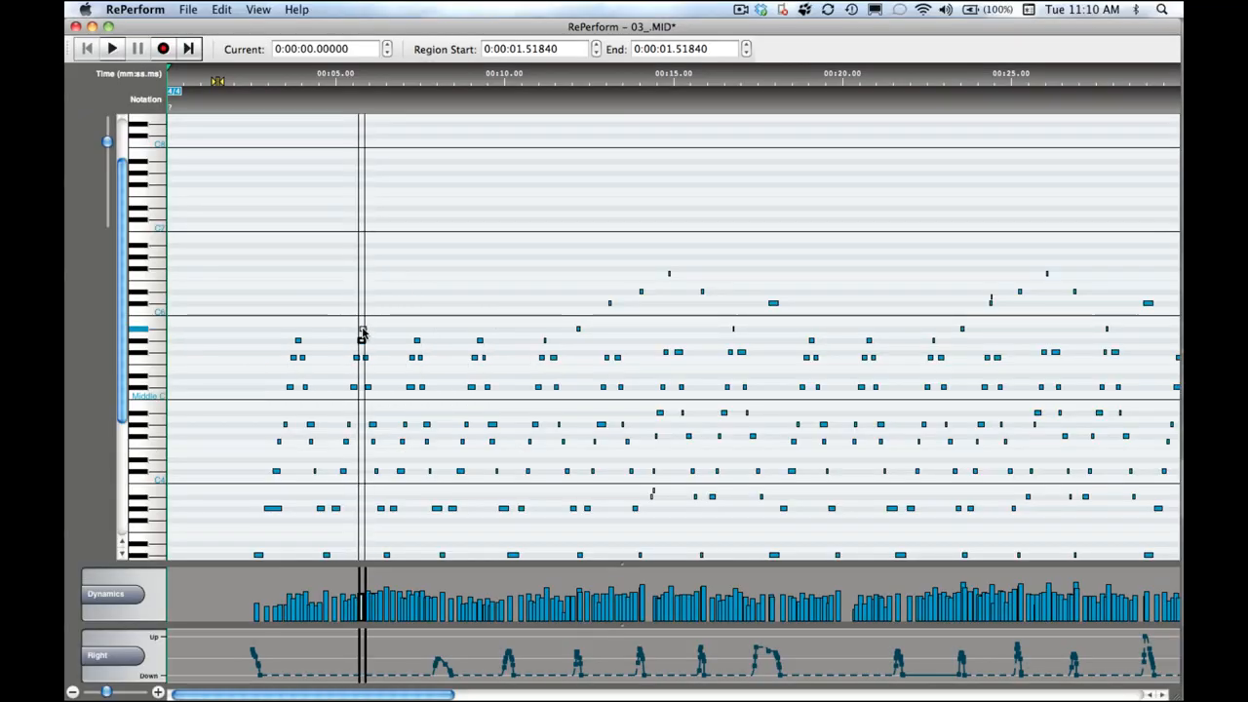
{"action": "left_click", "coordinate": [258, 9]}
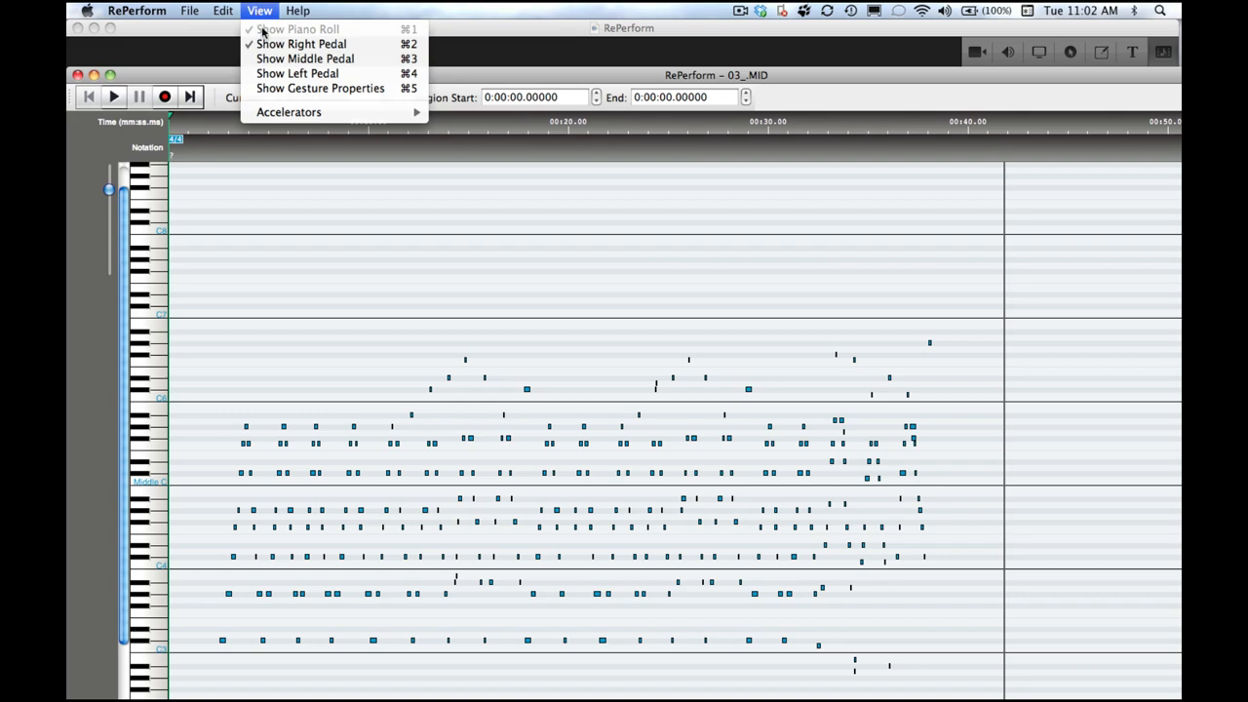
{"action": "mouse_move", "coordinate": [305, 59]}
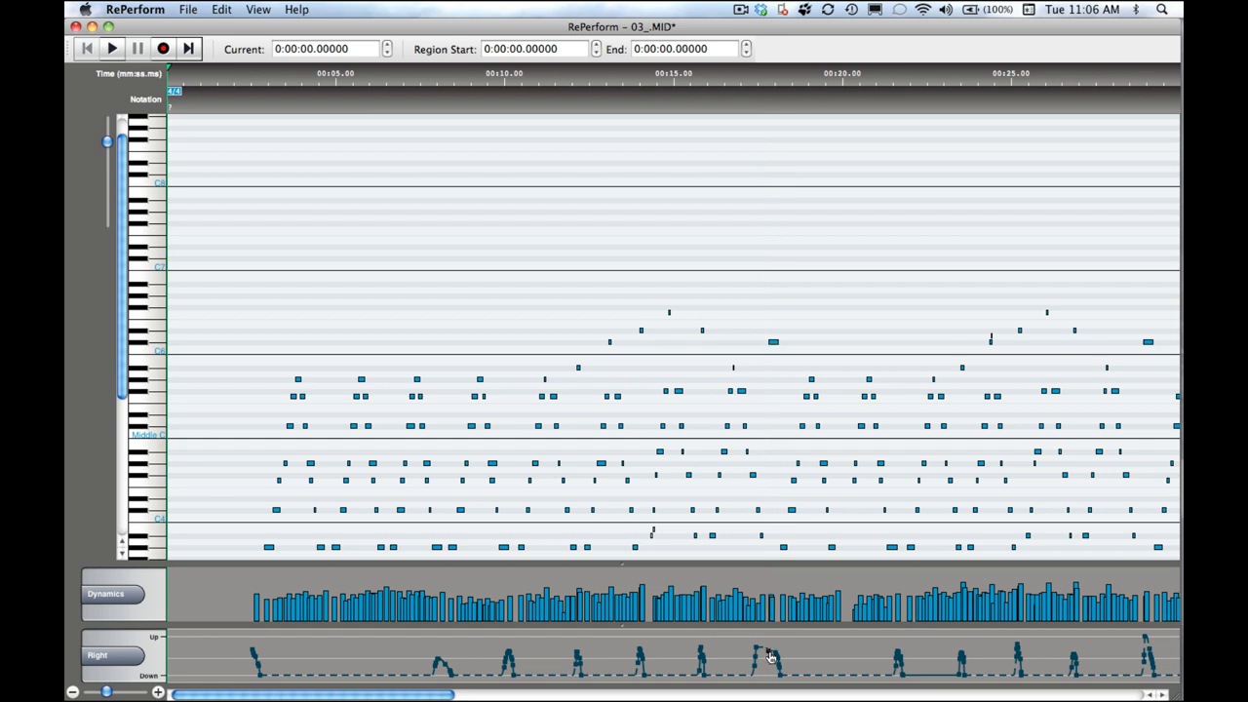
{"action": "mouse_move", "coordinate": [749, 666]}
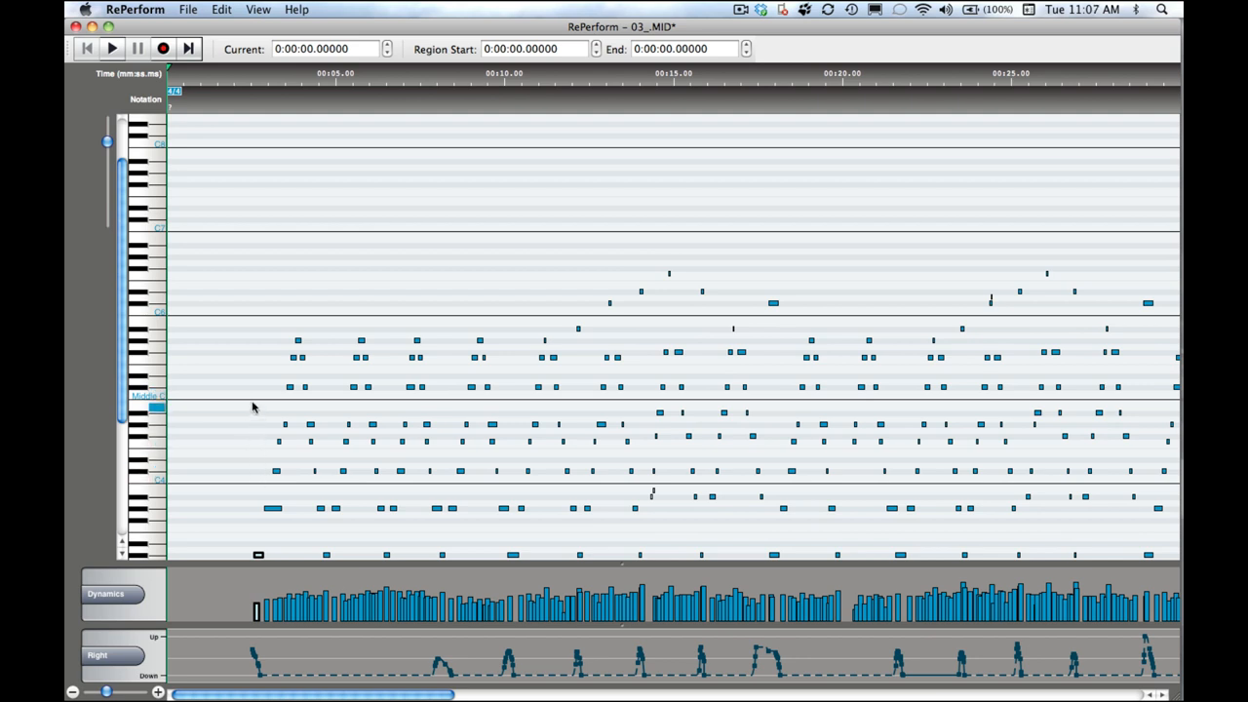
- Box-select the first notes in the piano roll and pick their Dynamics lane bars
{"action": "left_click_drag", "start_coordinate": [252, 390], "coordinate": [320, 535]}
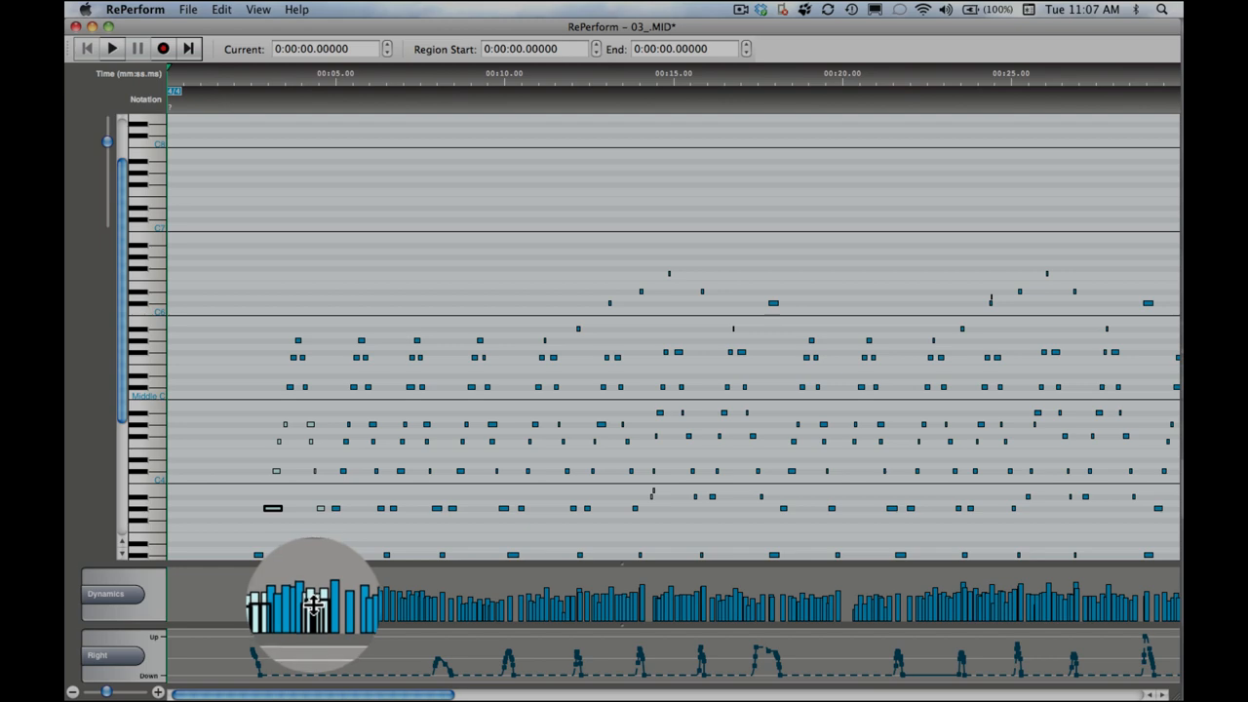
{"action": "left_click", "coordinate": [258, 8]}
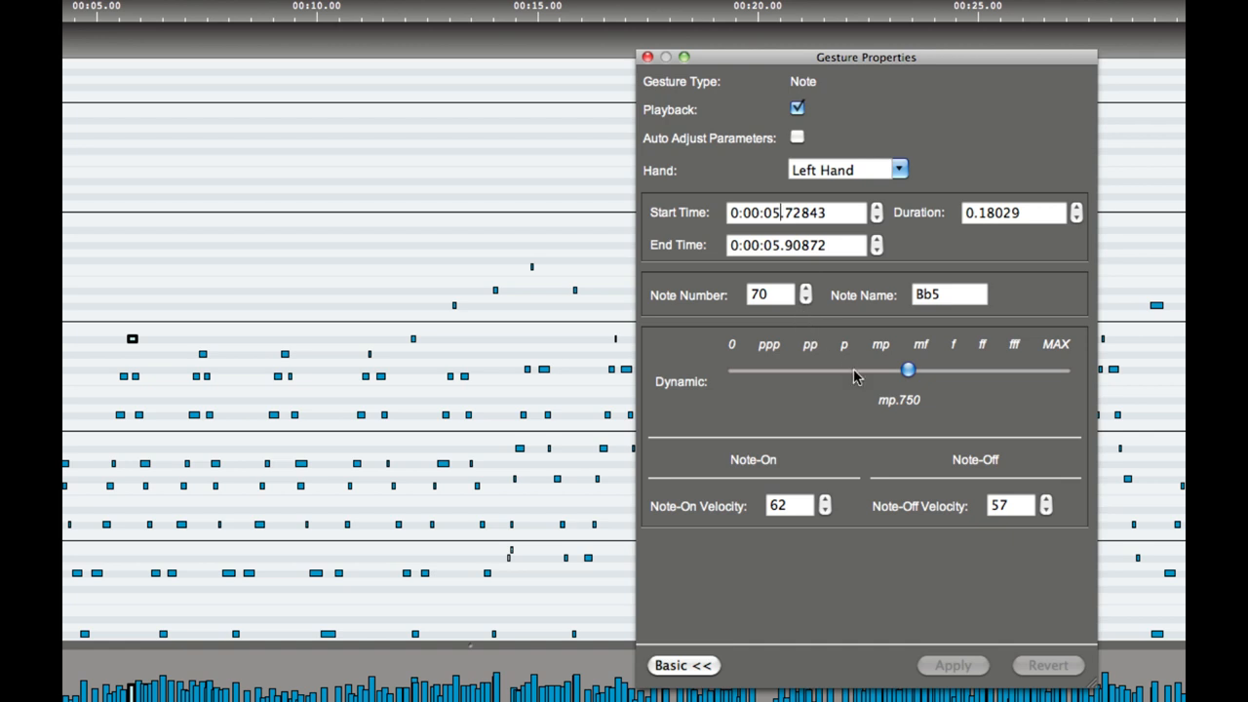
- Collapse the Bb5 note's properties to the Basic view, hiding advanced fields
{"action": "left_click", "coordinate": [684, 665]}
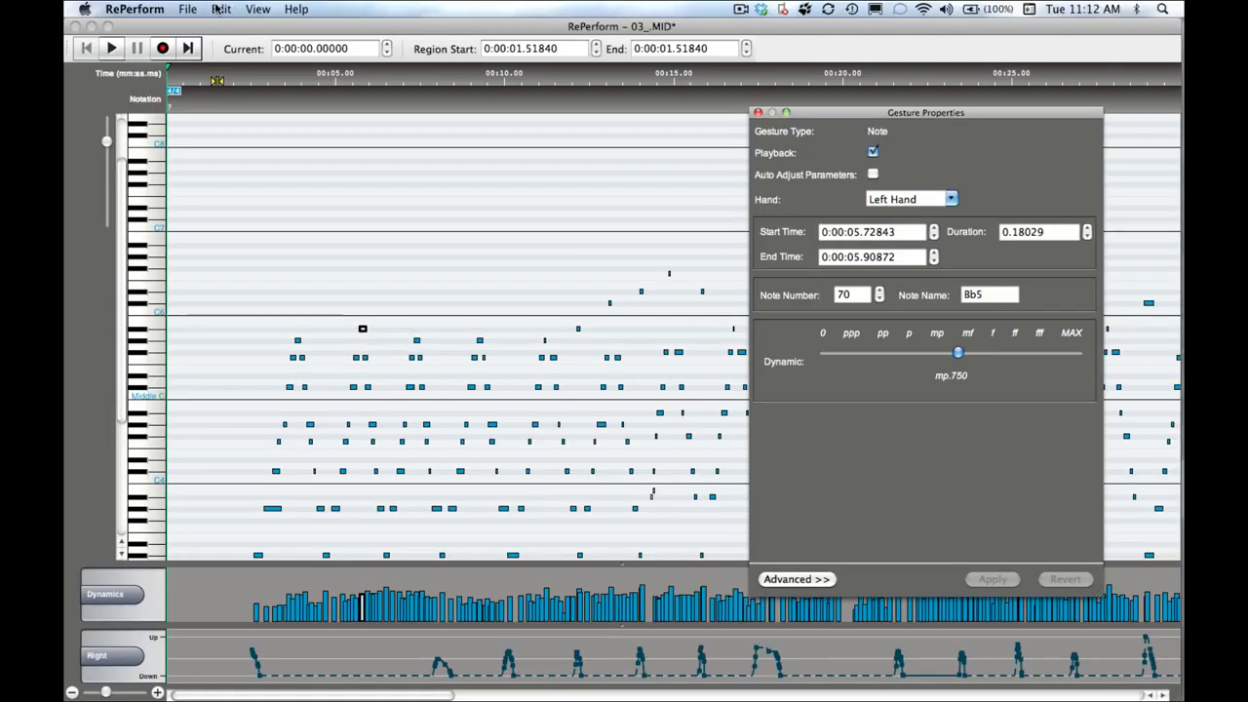
{"action": "left_click", "coordinate": [868, 231]}
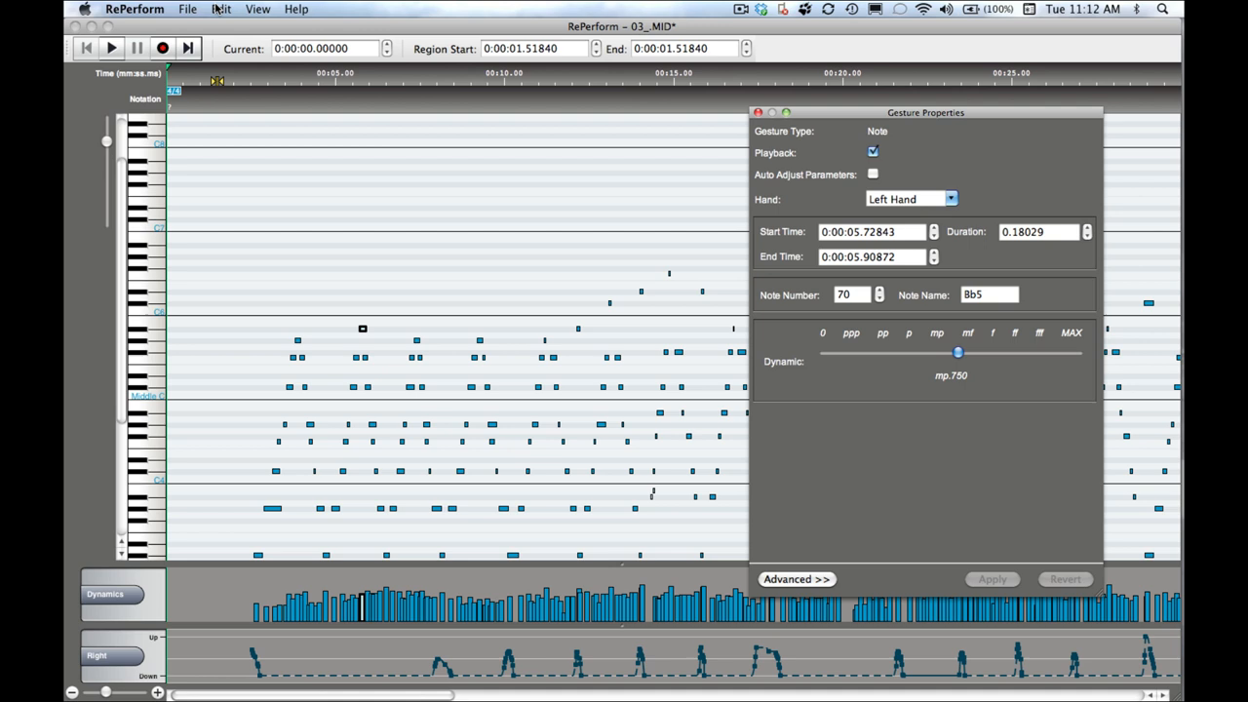
{"action": "left_click", "coordinate": [220, 8]}
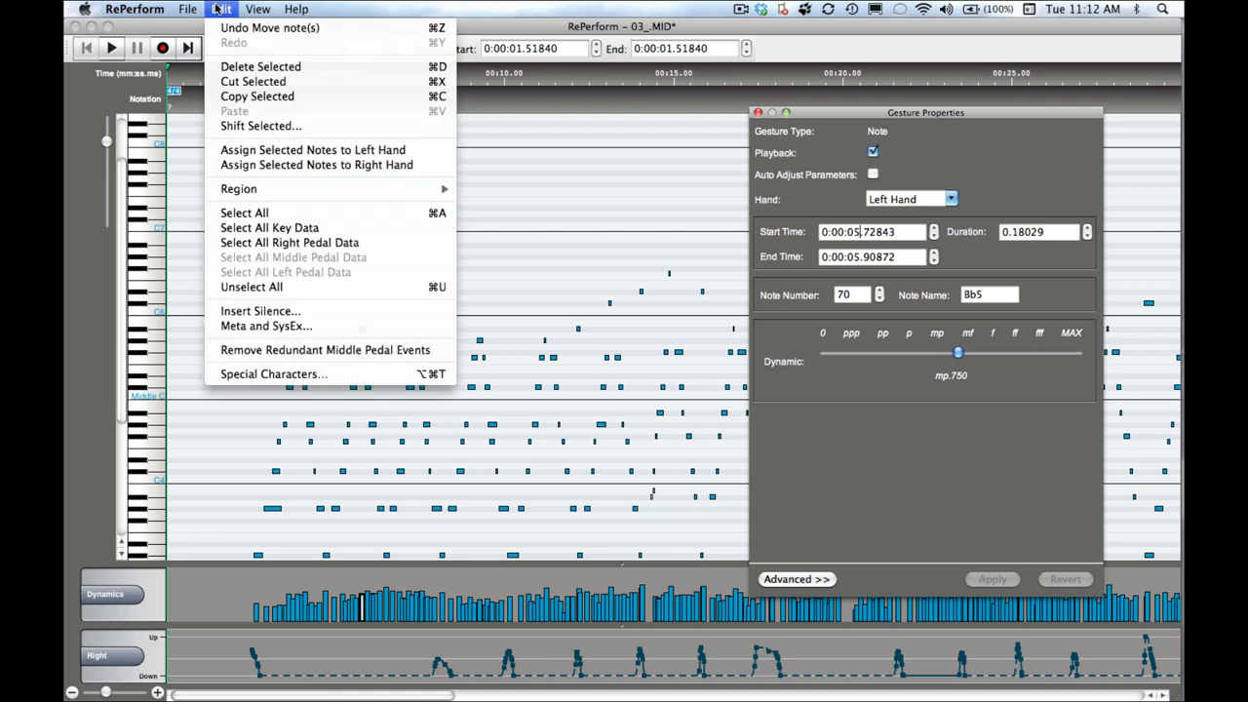
{"action": "mouse_move", "coordinate": [265, 325]}
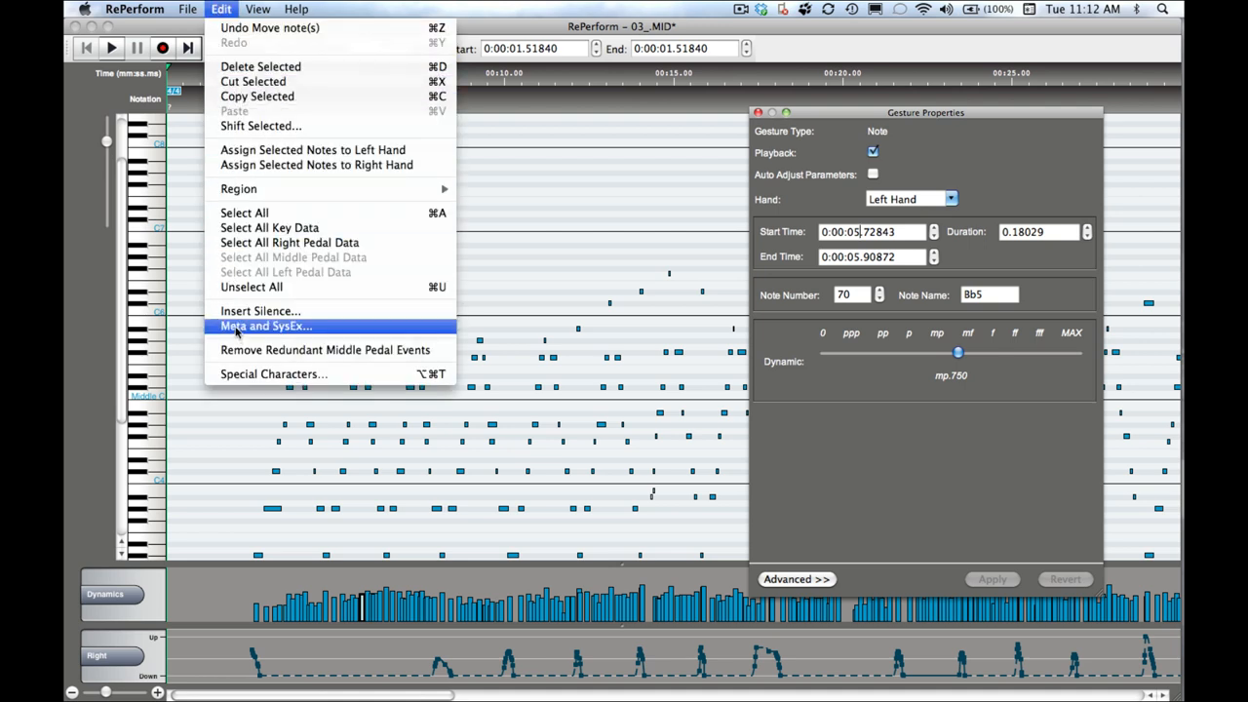
- Choose Edit > Meta and SysEx... to list tempo, time signature and Yamaha events
{"action": "left_click", "coordinate": [264, 325]}
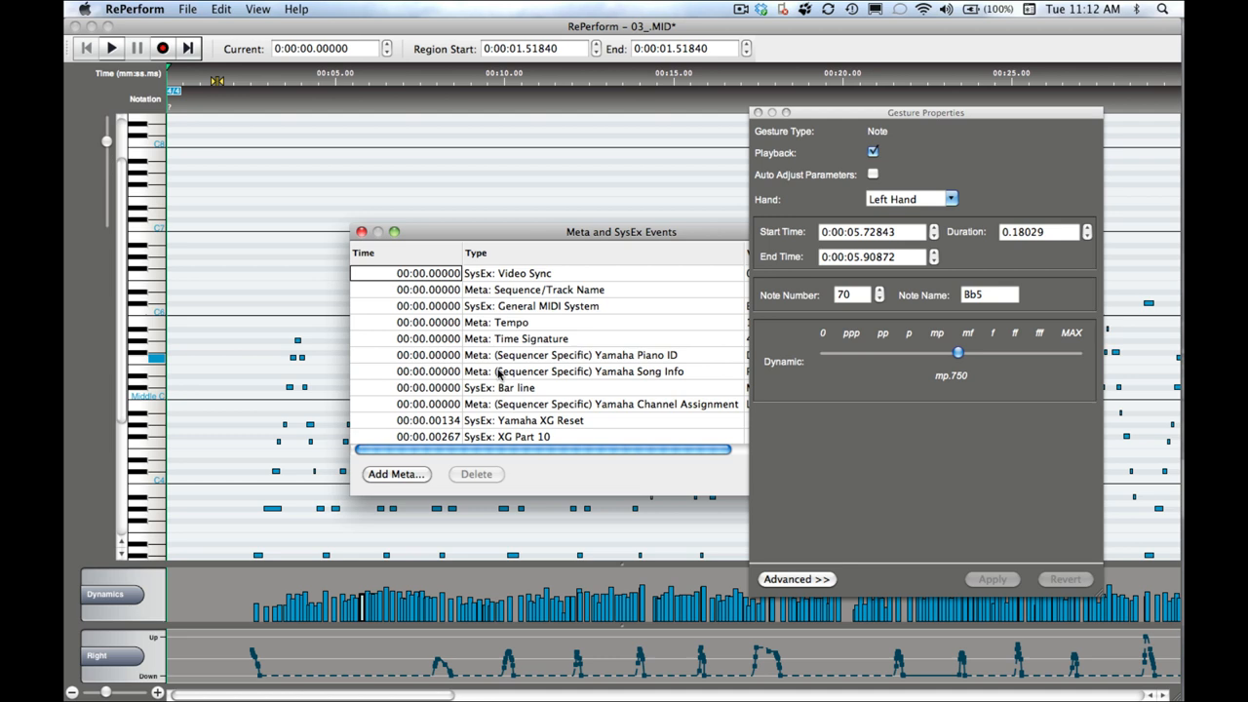
{"action": "mouse_move", "coordinate": [463, 433]}
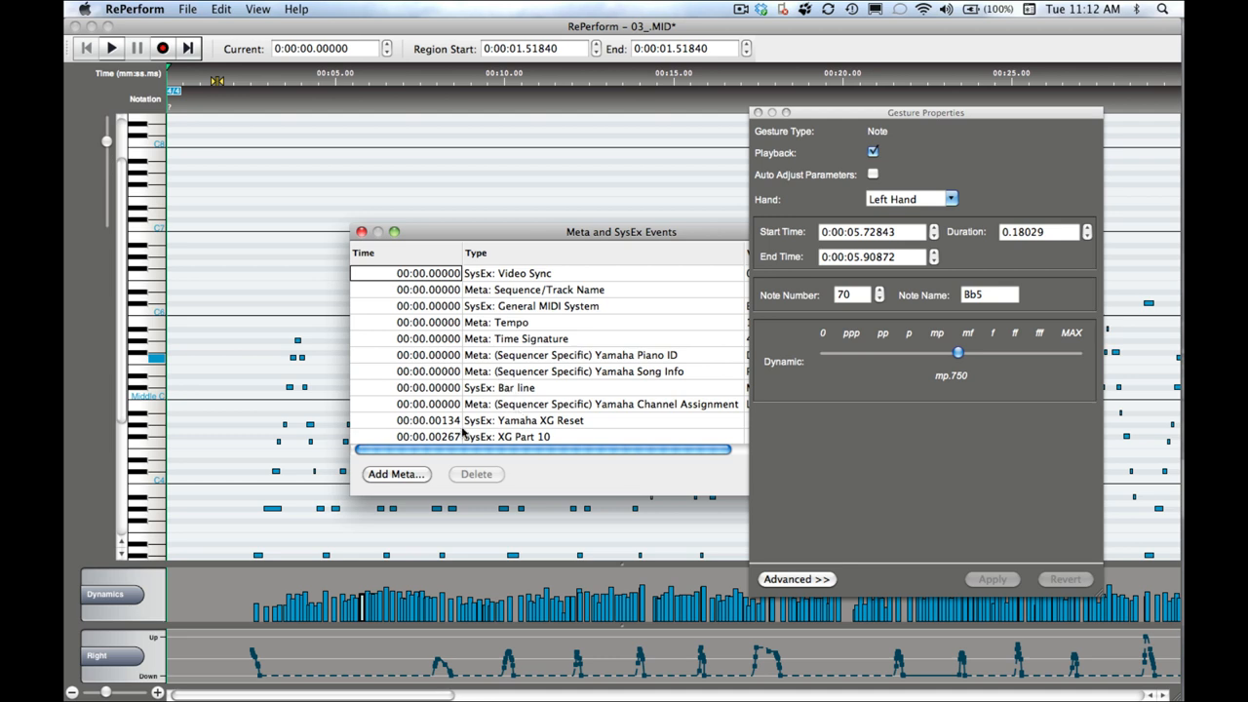
{"action": "mouse_move", "coordinate": [497, 383]}
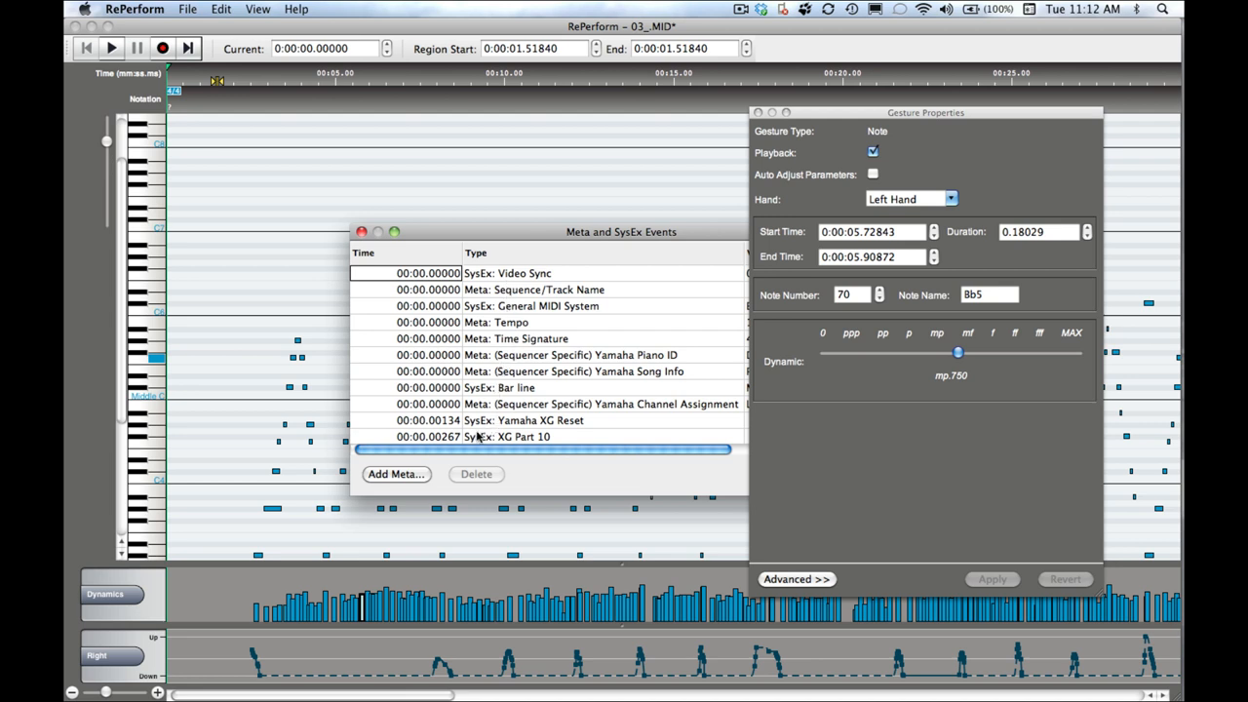
- Start a new meta event with Add Meta... and browse the Event Type dropdown
{"action": "left_click", "coordinate": [396, 474]}
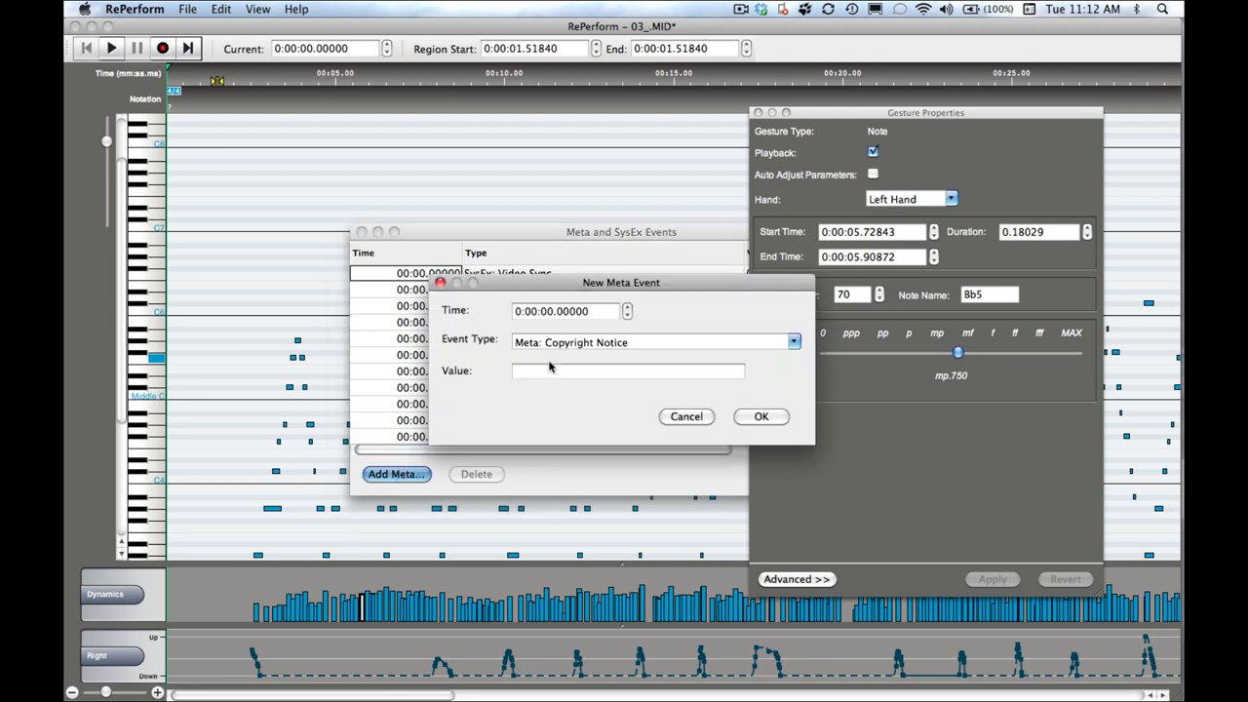
{"action": "left_click", "coordinate": [654, 342]}
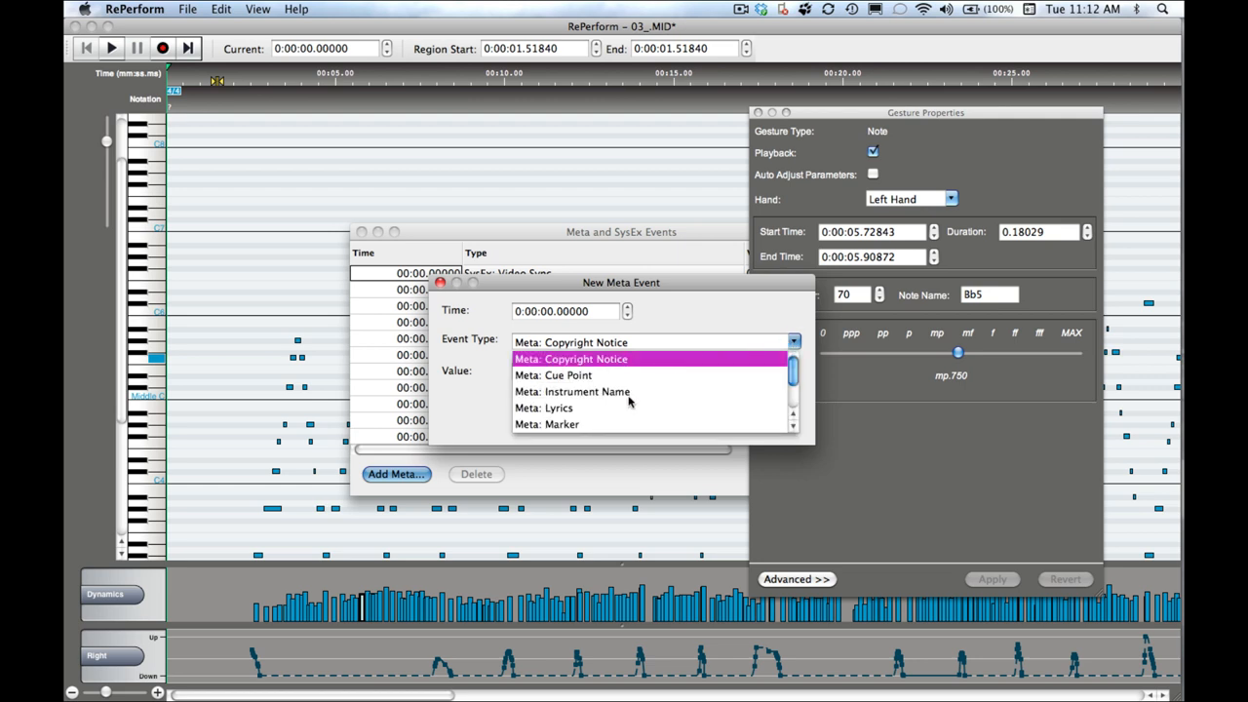
{"action": "scroll", "scroll_direction": "down", "scroll_amount": 3}
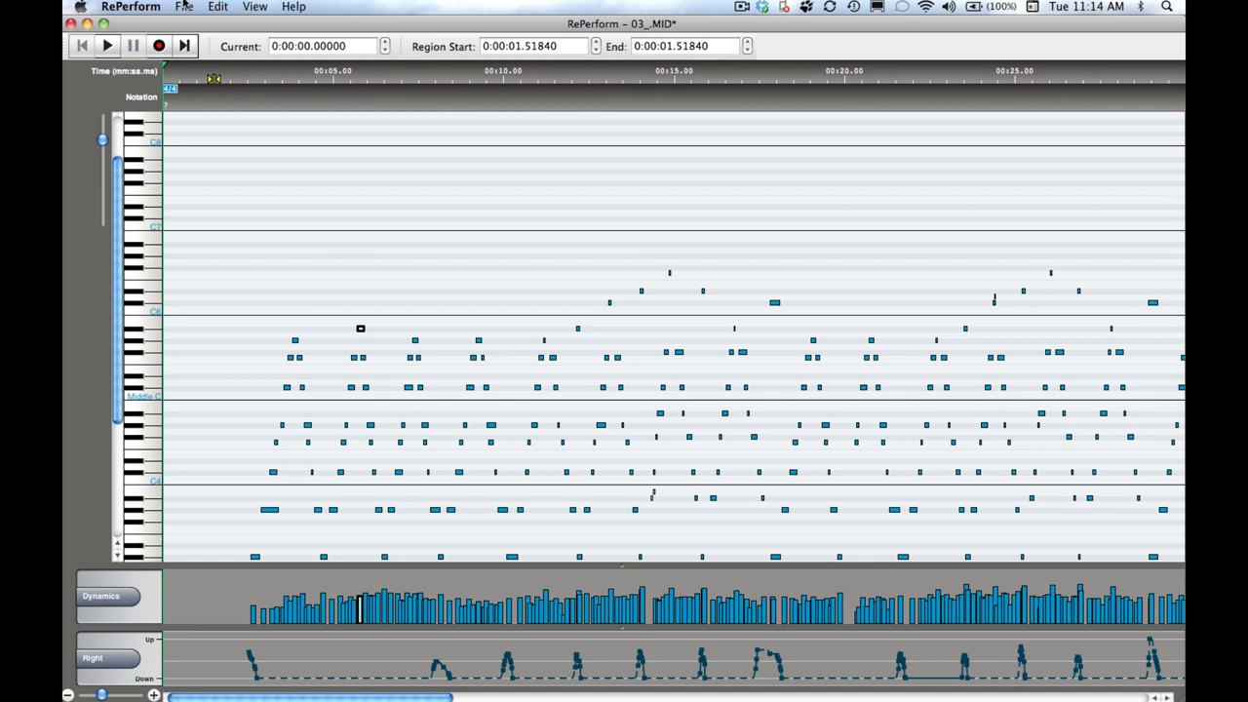
- Use File > Save As... and enter 'My Disklavier Song' as the filename
{"action": "left_click", "coordinate": [183, 7]}
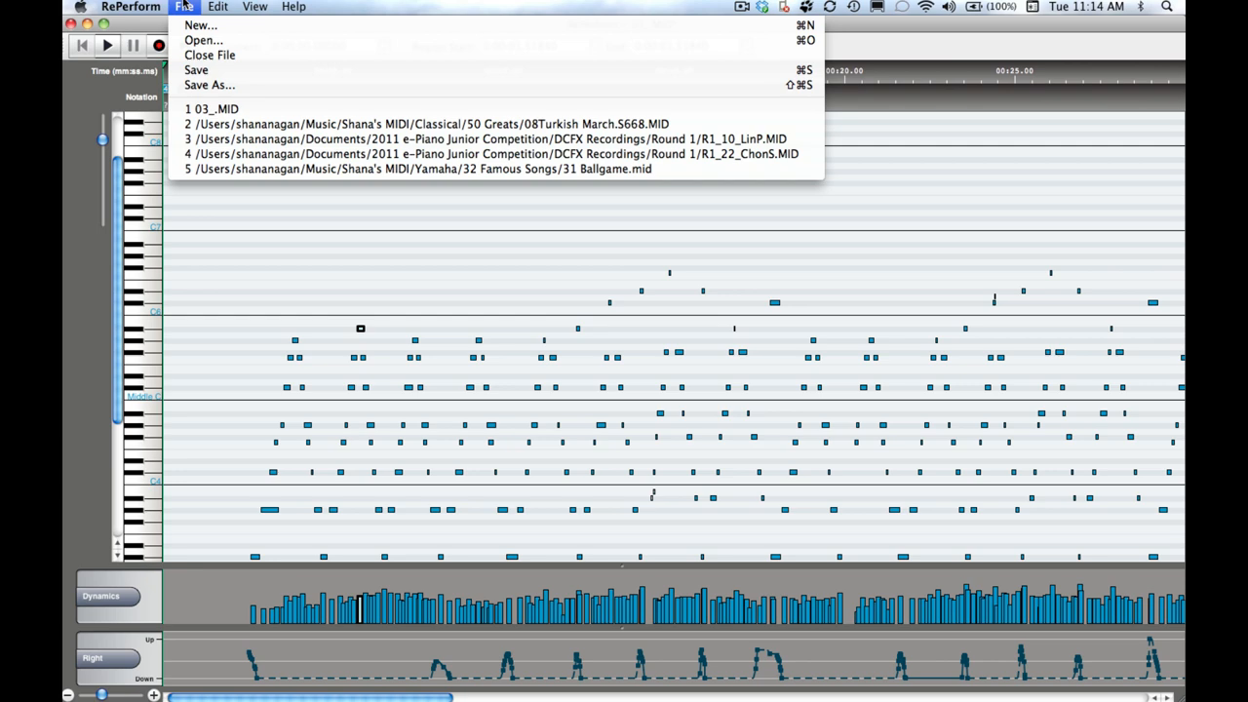
{"action": "mouse_move", "coordinate": [209, 85]}
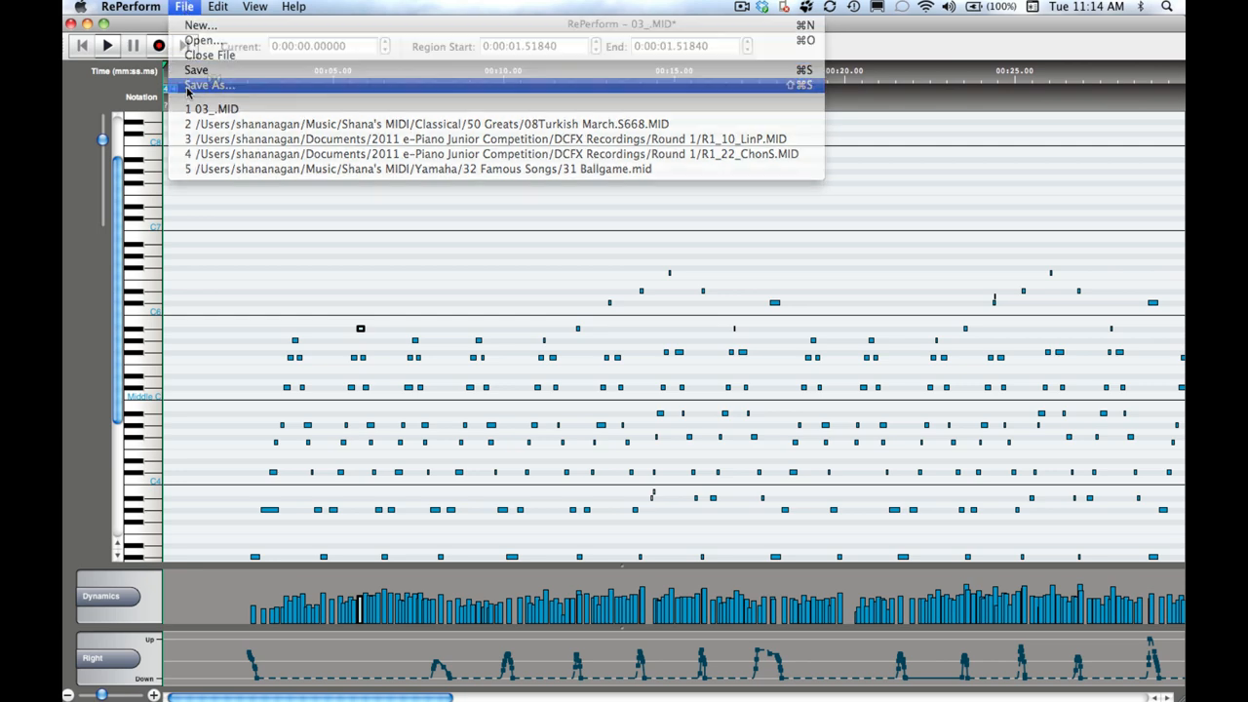
{"action": "left_click", "coordinate": [208, 85]}
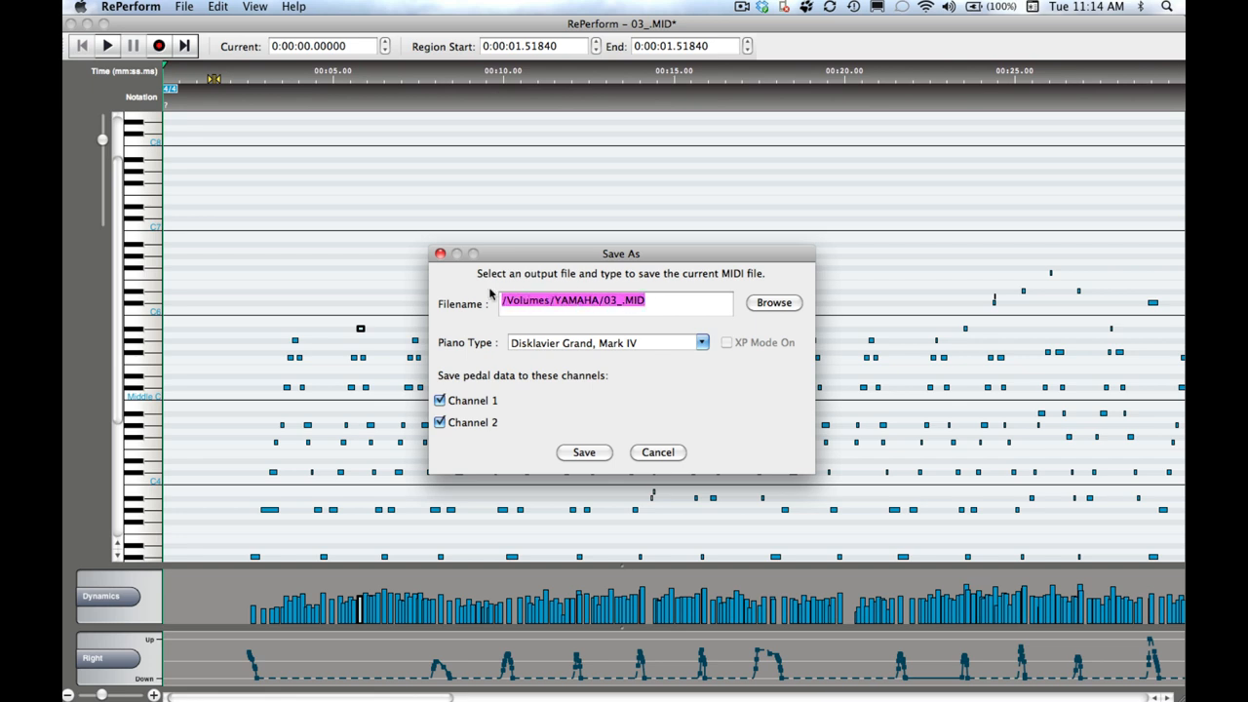
{"action": "type", "text": "My D"}
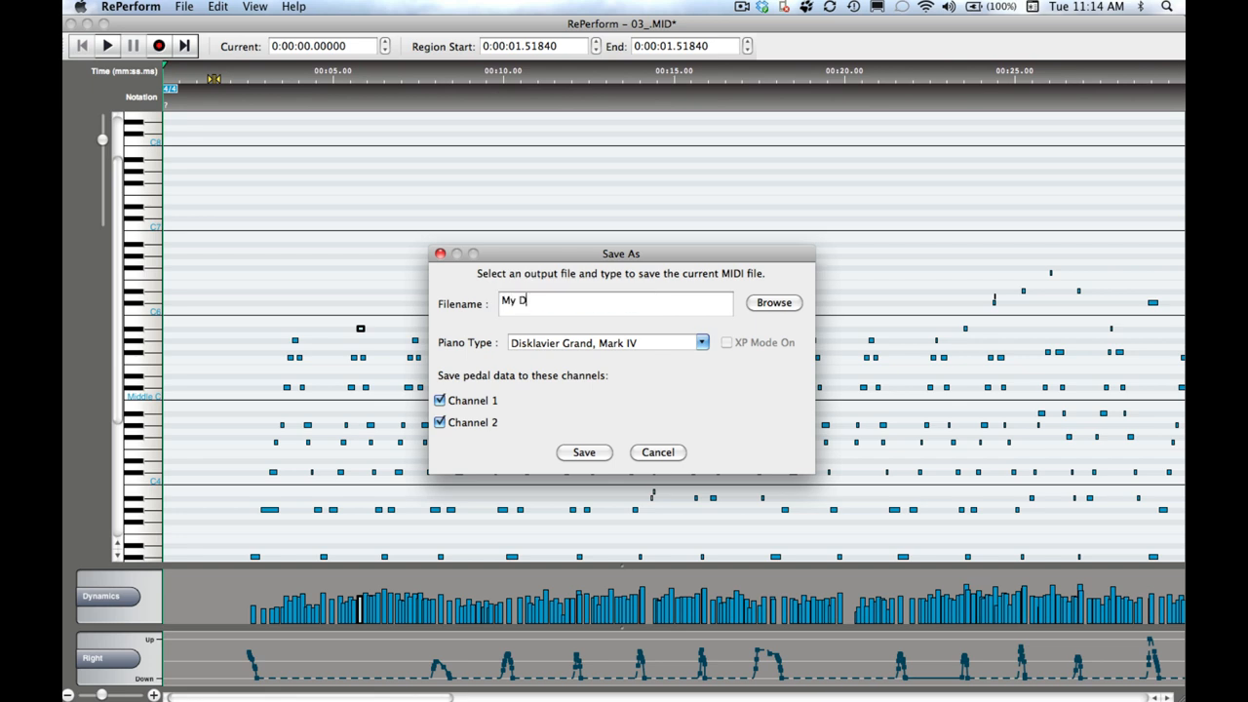
{"action": "type", "text": "isklavier Son"}
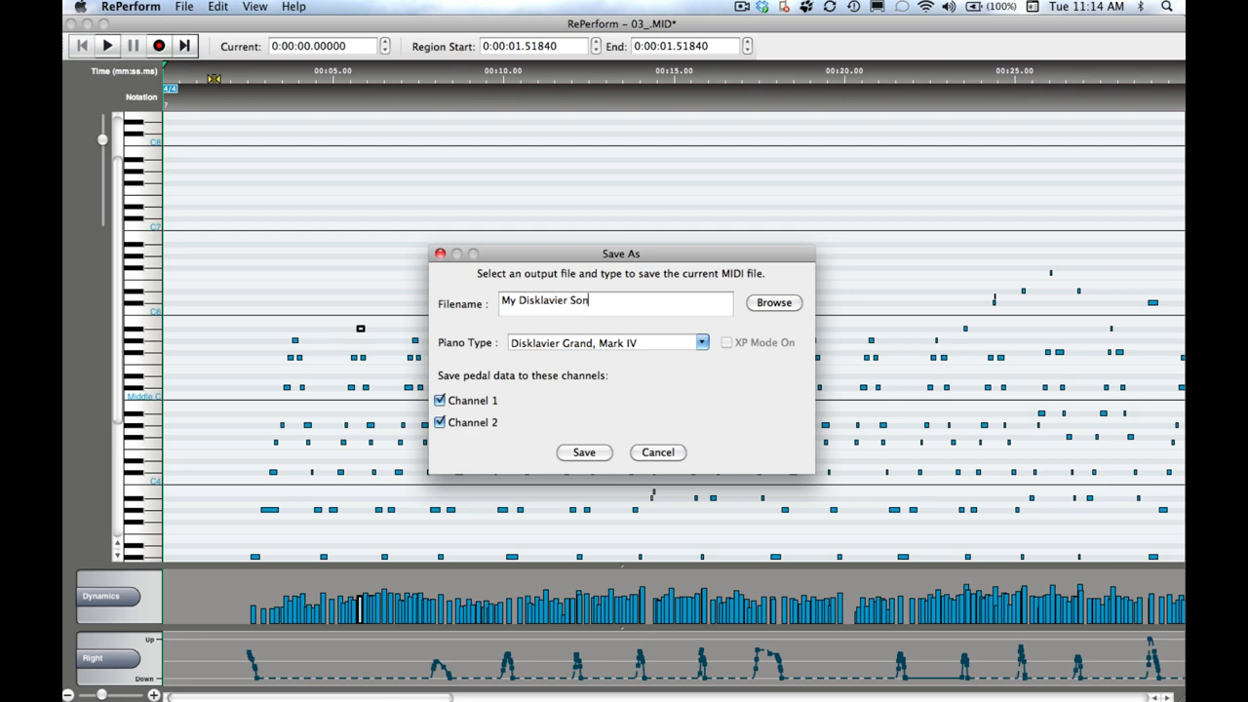
{"action": "type", "text": "g"}
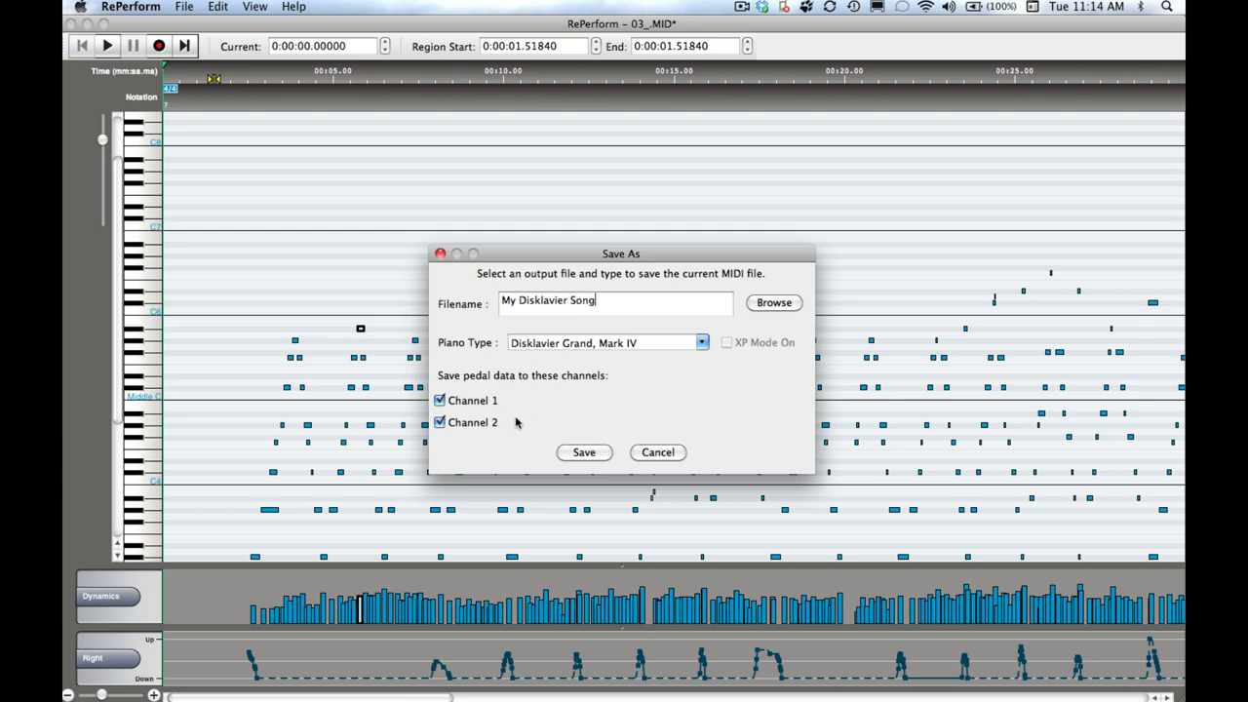